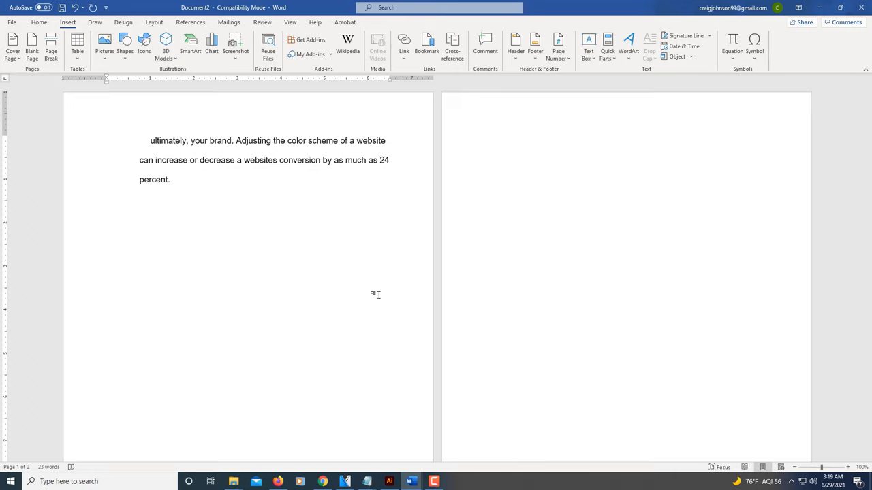
Place the caret on page one and turn on the Navigation Pane from the View tab.
left_click(194, 204)
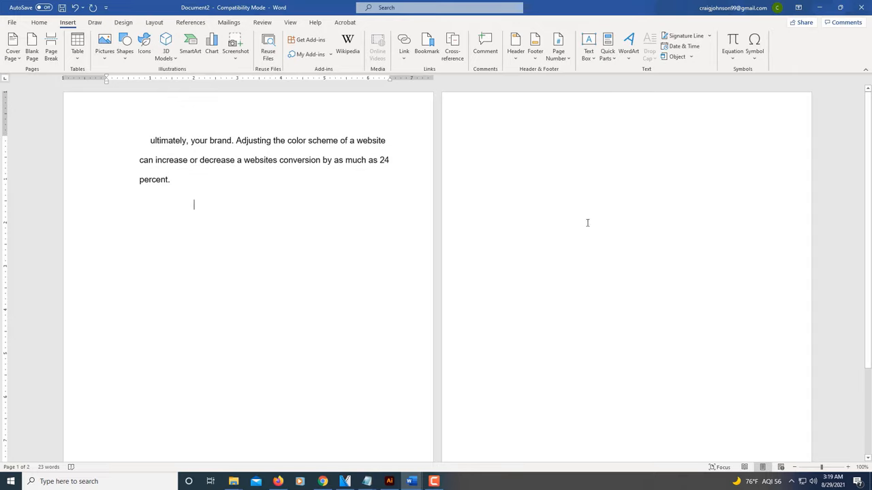
mouse_move(307, 39)
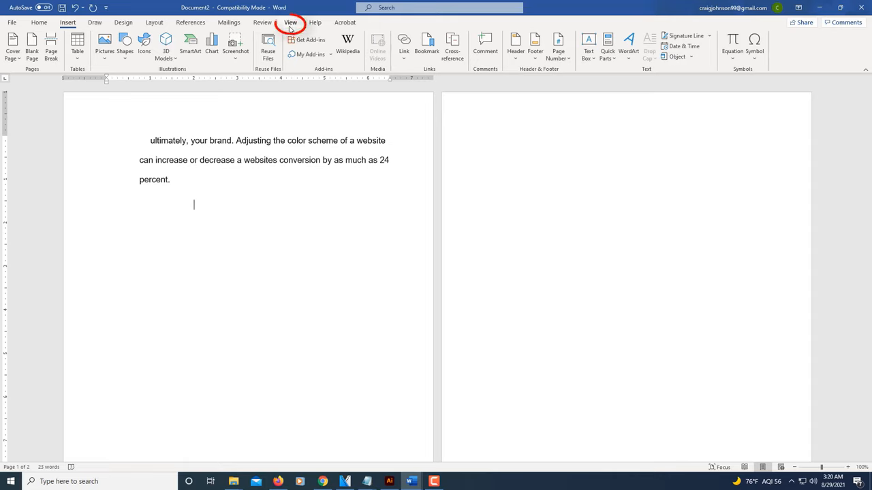
left_click(290, 23)
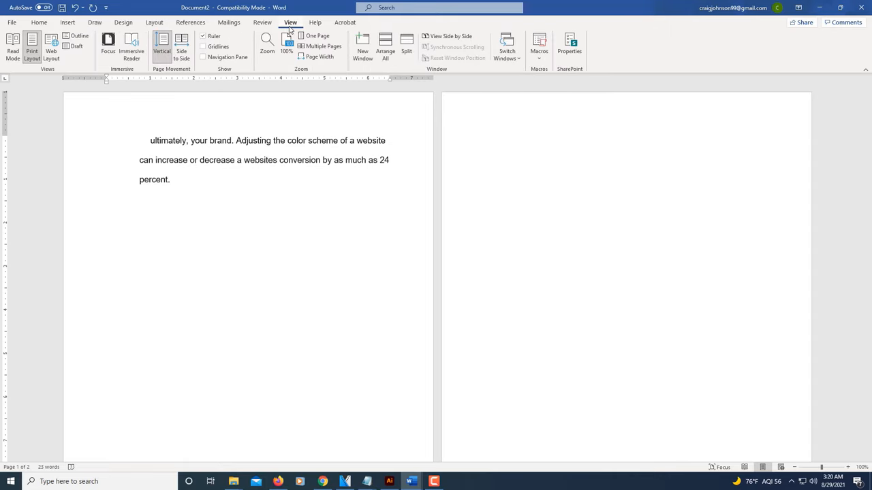
mouse_move(203, 57)
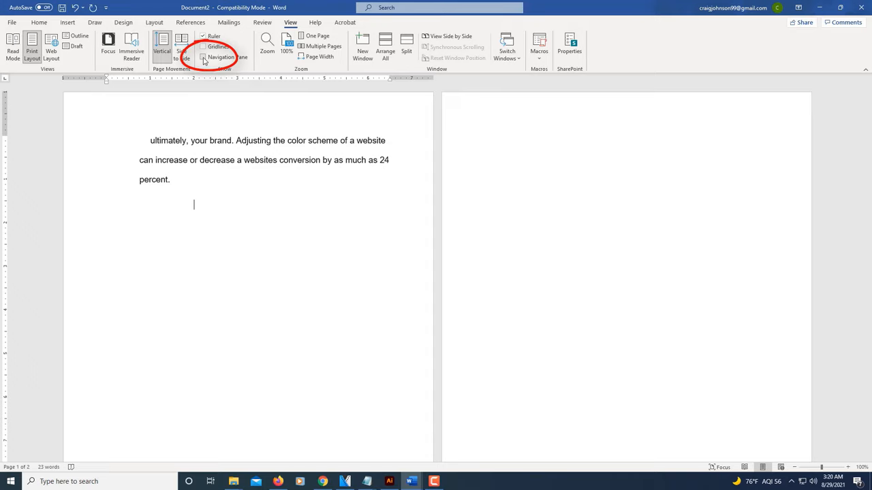
left_click(203, 56)
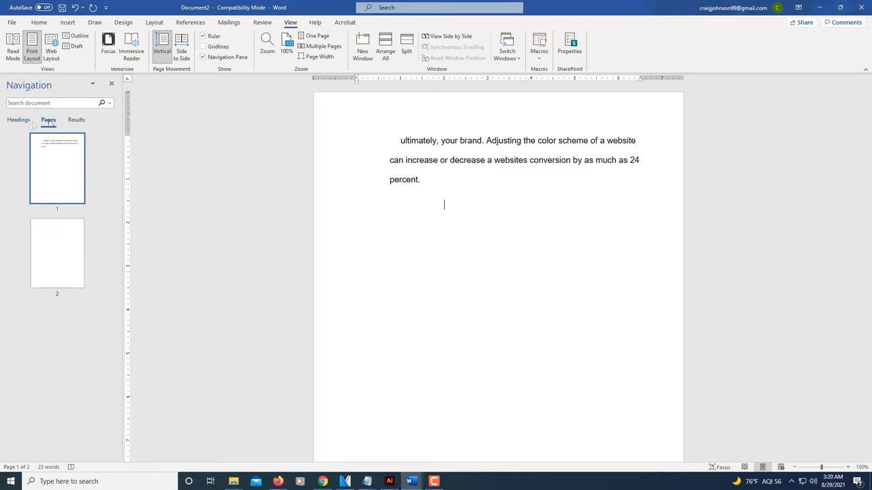
Select and delete the blank page 2 thumbnail, then close the Navigation Pane.
left_click(48, 119)
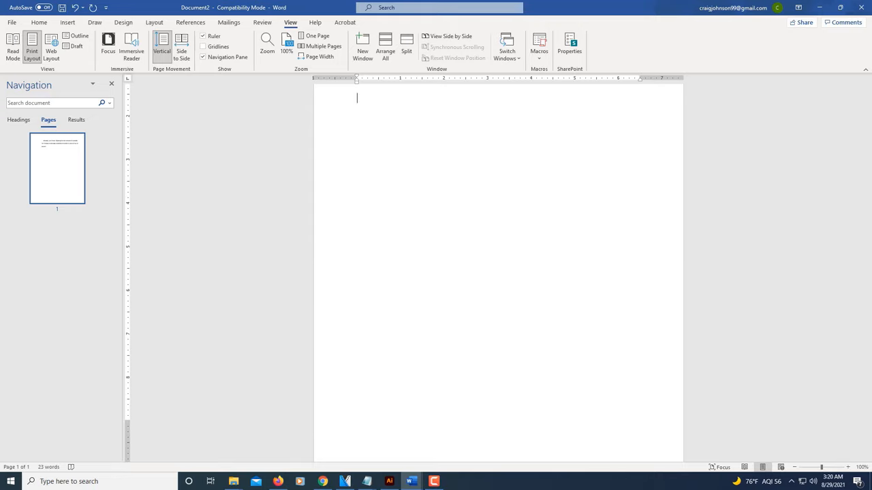
mouse_move(72, 228)
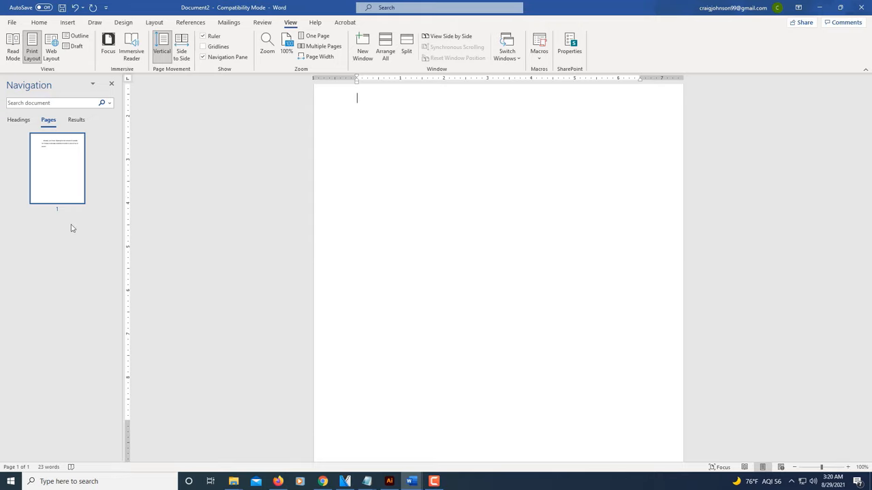
scroll("down", 3)
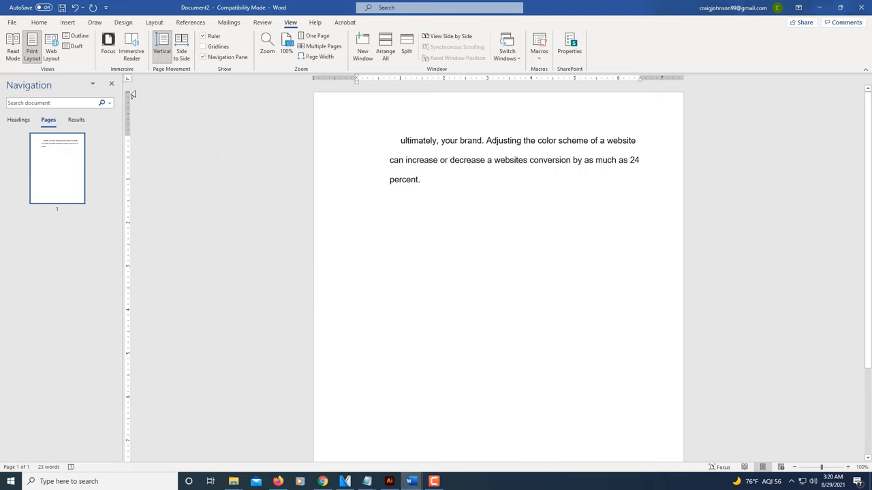
left_click(203, 57)
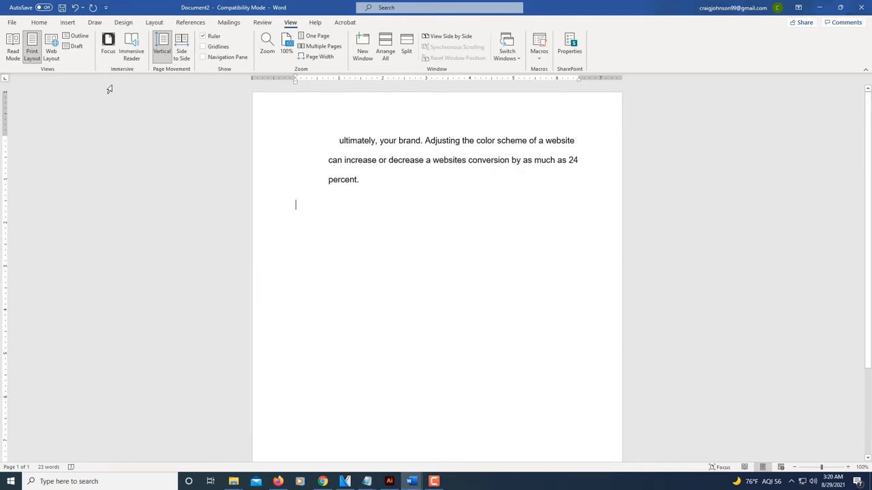
Insert a page break after the last paragraph, creating a new blank page two.
left_click(67, 22)
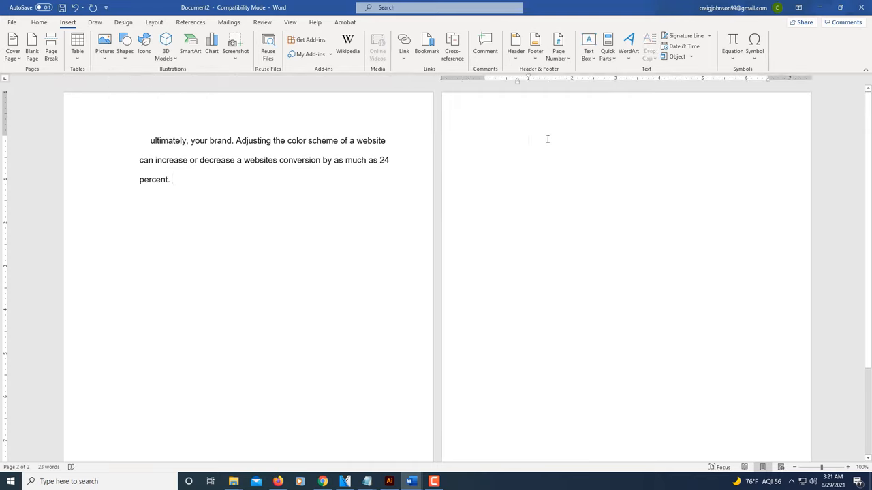
left_click(530, 140)
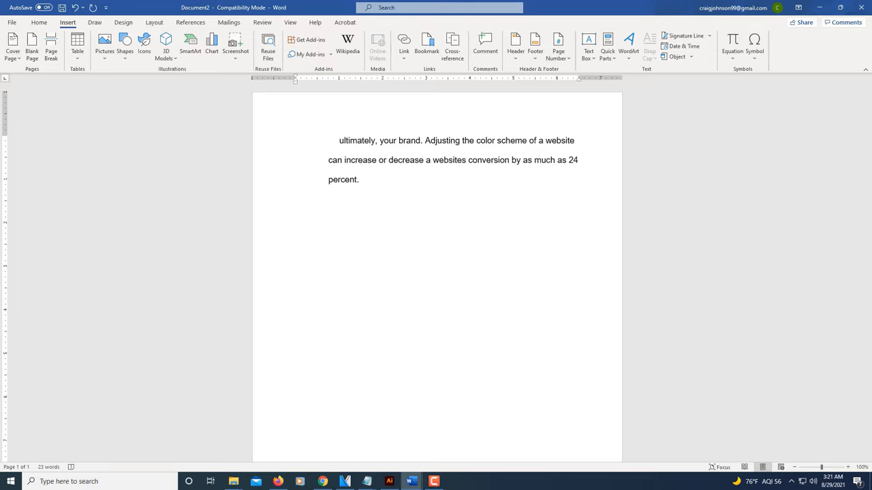
mouse_move(534, 130)
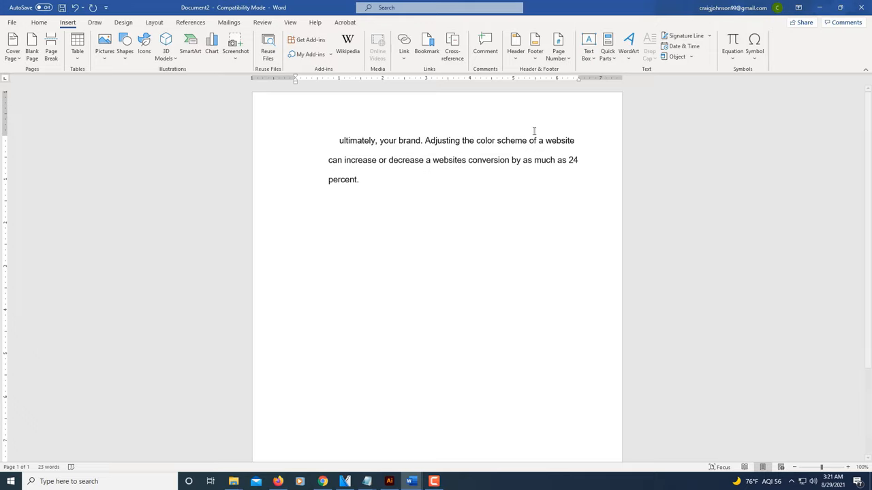
left_click(51, 42)
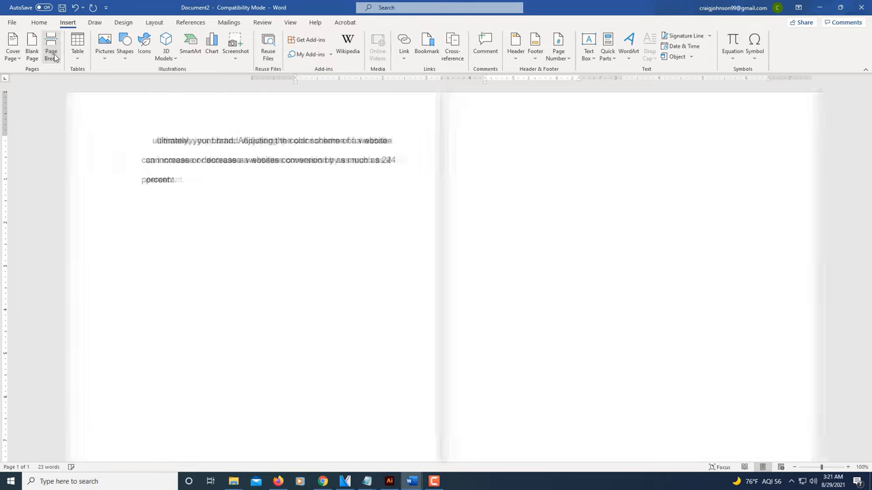
left_click(51, 44)
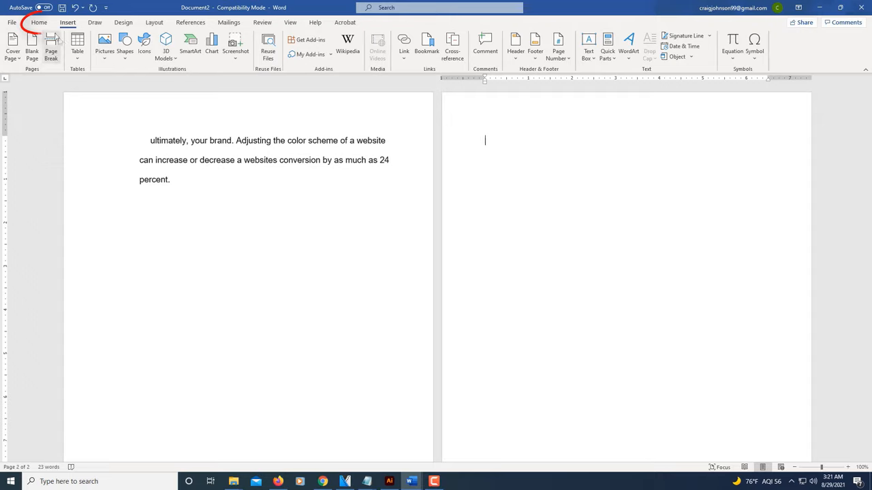
Turn on Show/Hide ¶ on the Home tab to display paragraph marks and the page break.
left_click(38, 23)
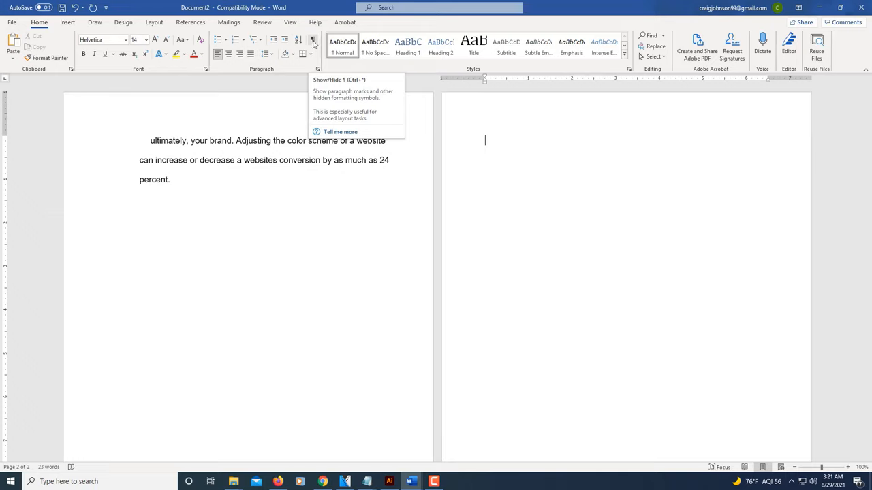
left_click(313, 40)
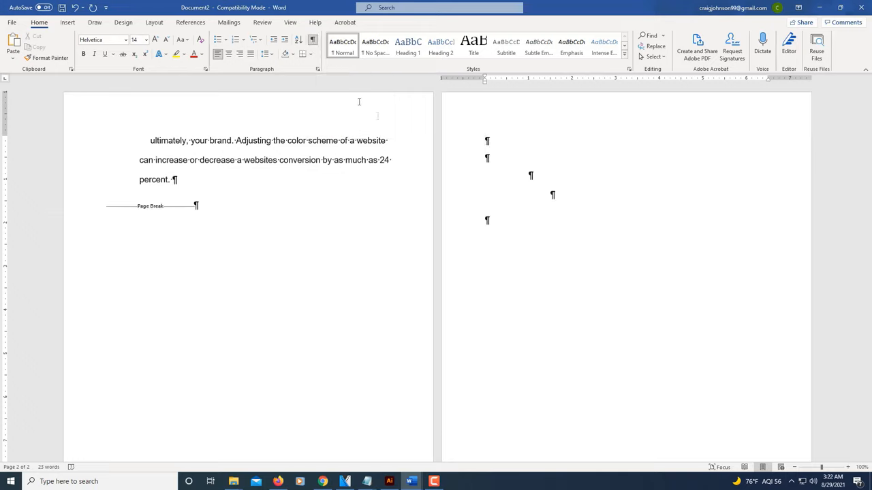